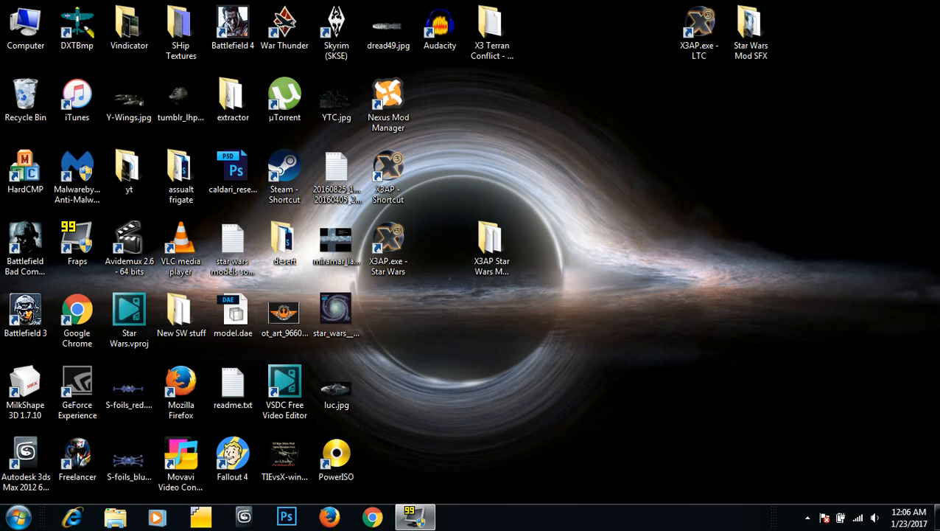
Step: Open the X3AP Star Wars Mod 0.9.15 folder from the desktop in Explorer
left_click(492, 243)
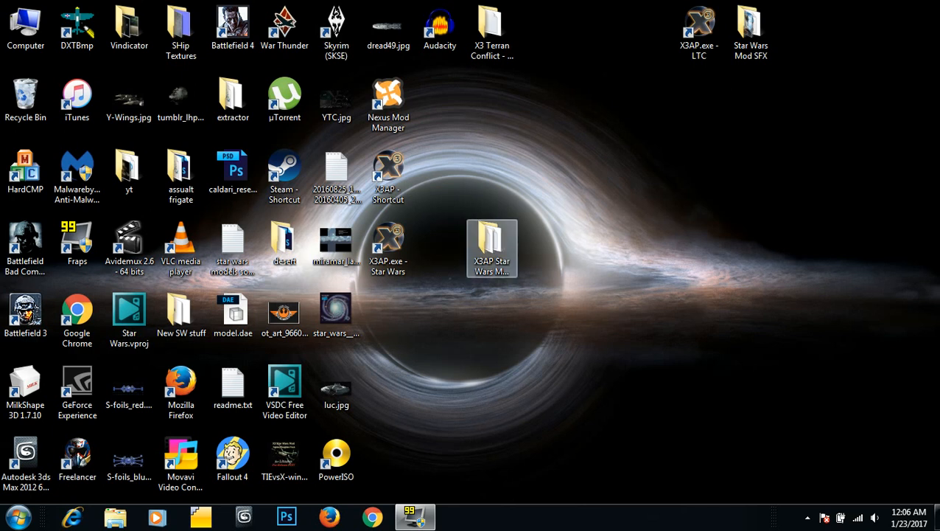
double_click(492, 247)
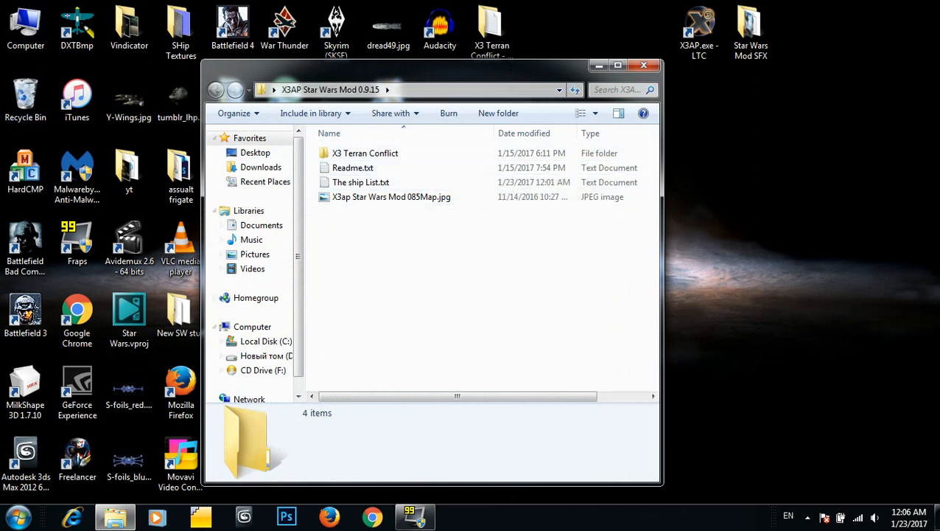
Step: Browse a second Explorer window to D:\Program Files (x86)\Steam\steamapps\common
left_click(252, 327)
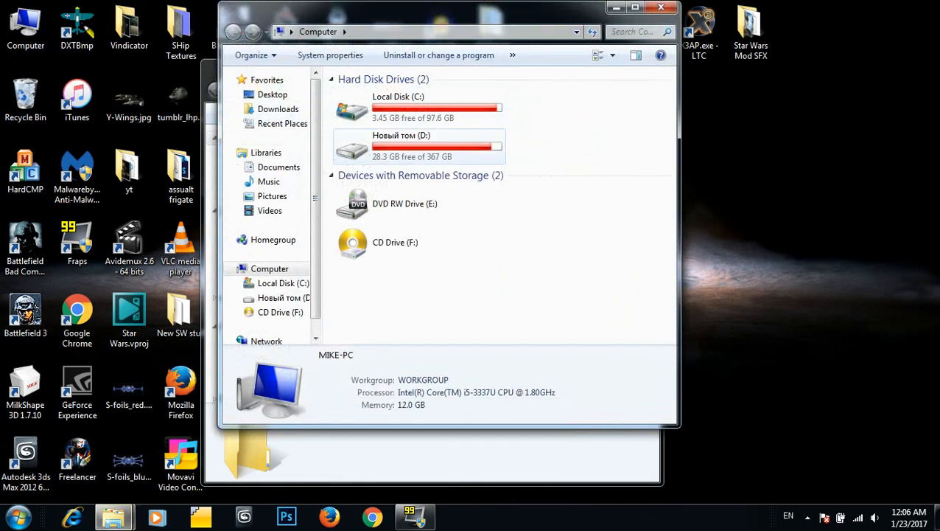
double_click(401, 146)
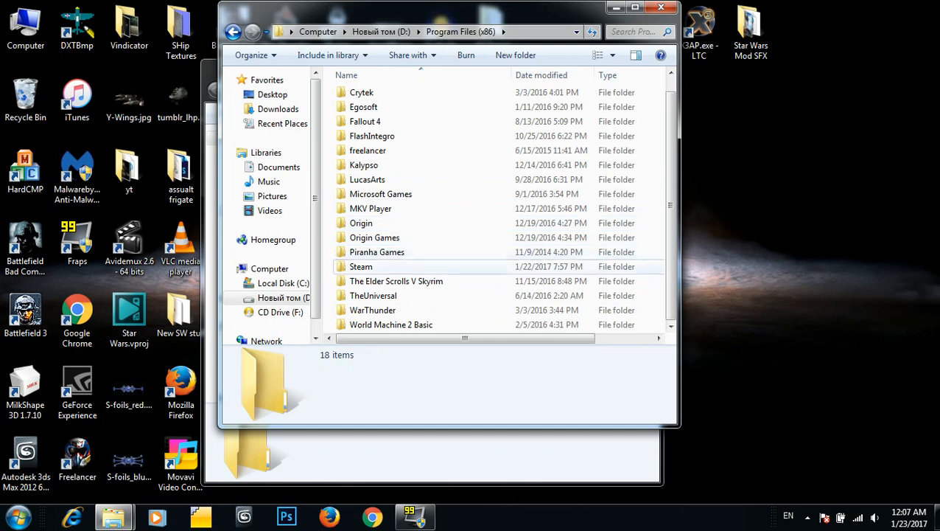
double_click(359, 265)
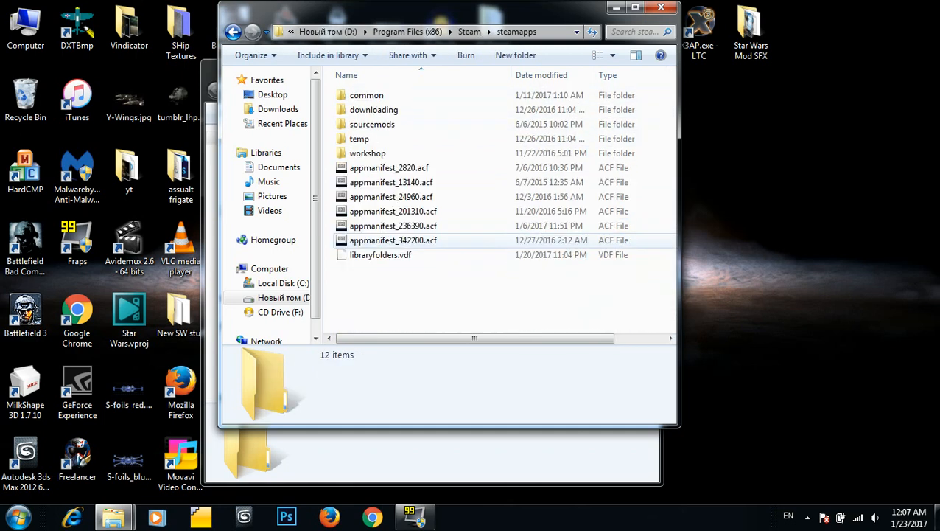
double_click(366, 94)
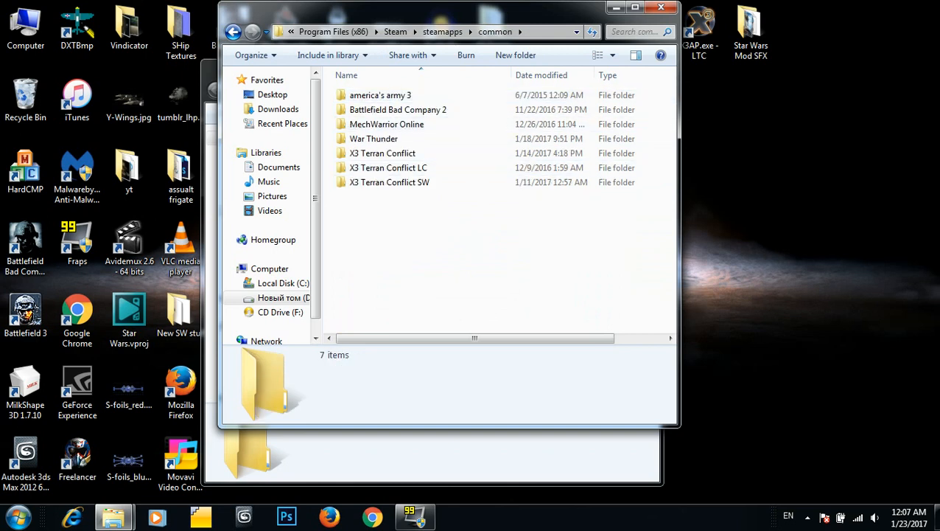
Step: Inspect the X3 Terran Conflict, LC and SW folders, then bring the mod folder window forward
left_click(389, 183)
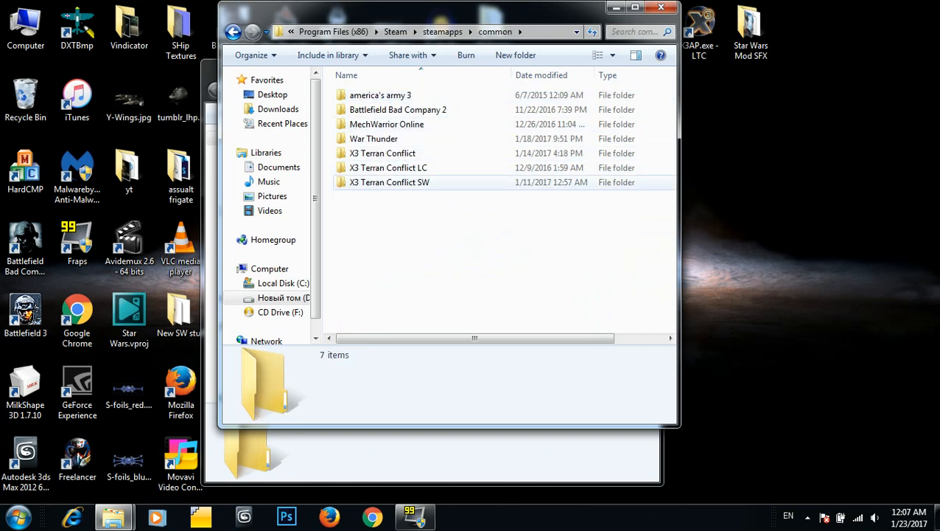
left_click(389, 168)
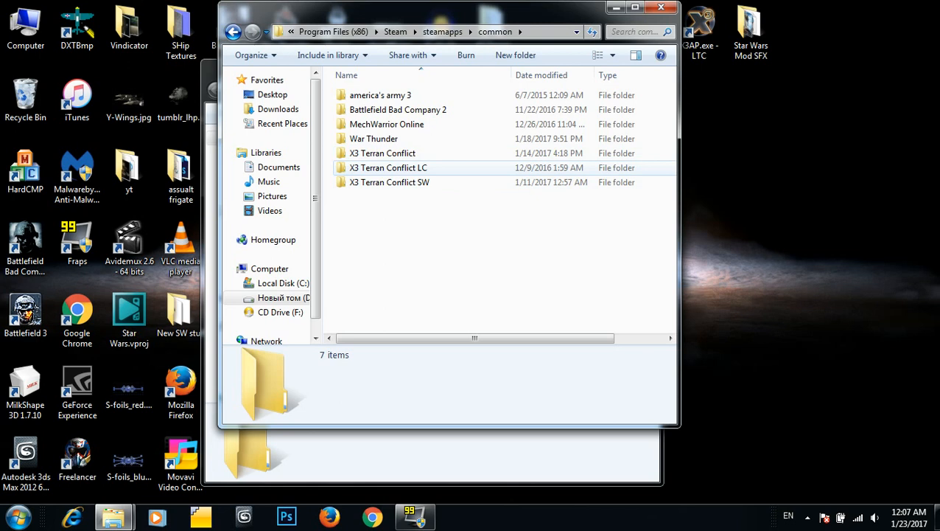
left_click(383, 152)
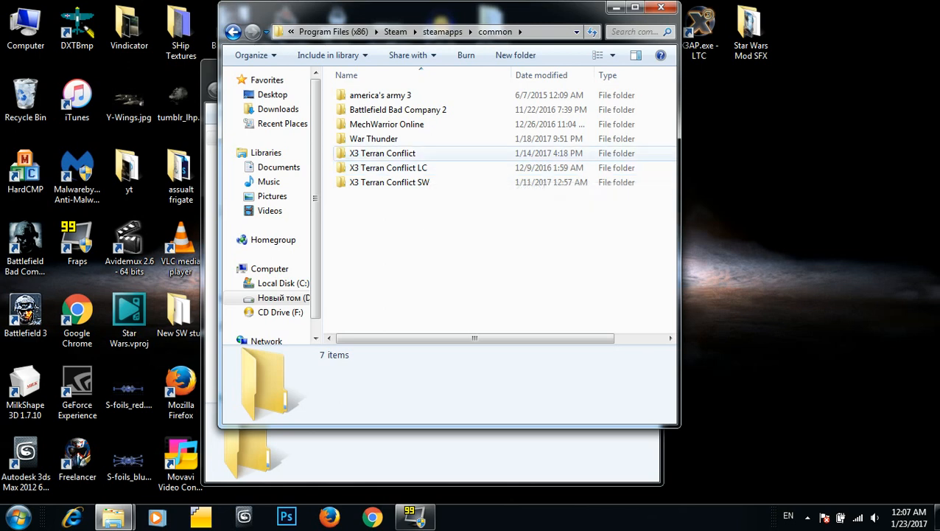
left_click(389, 182)
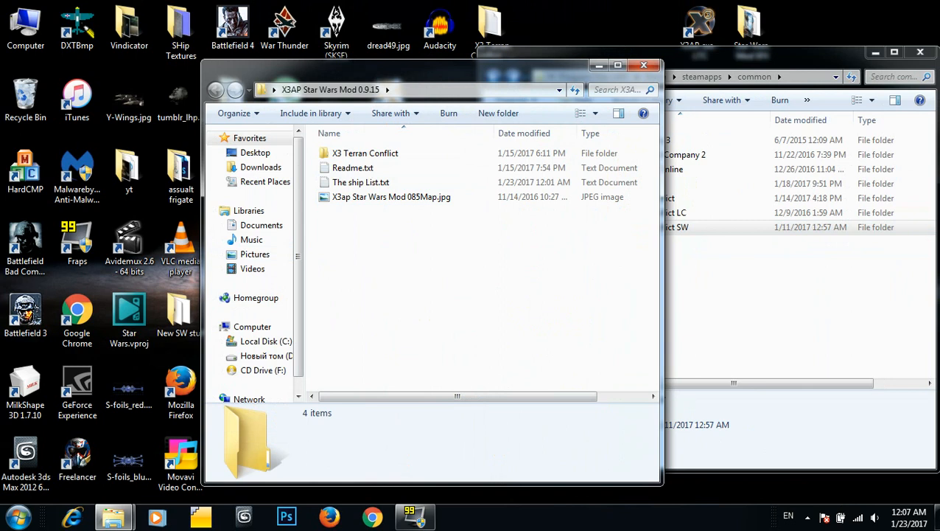
Step: Open the mod's X3 Terran Conflict folder beside X3 Terran Conflict SW and drag its five folders across
double_click(365, 152)
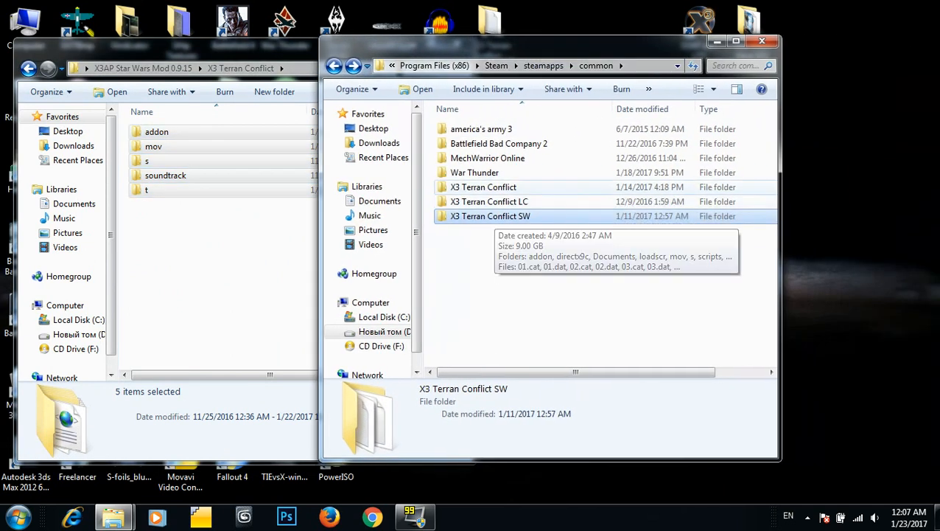
left_click(484, 186)
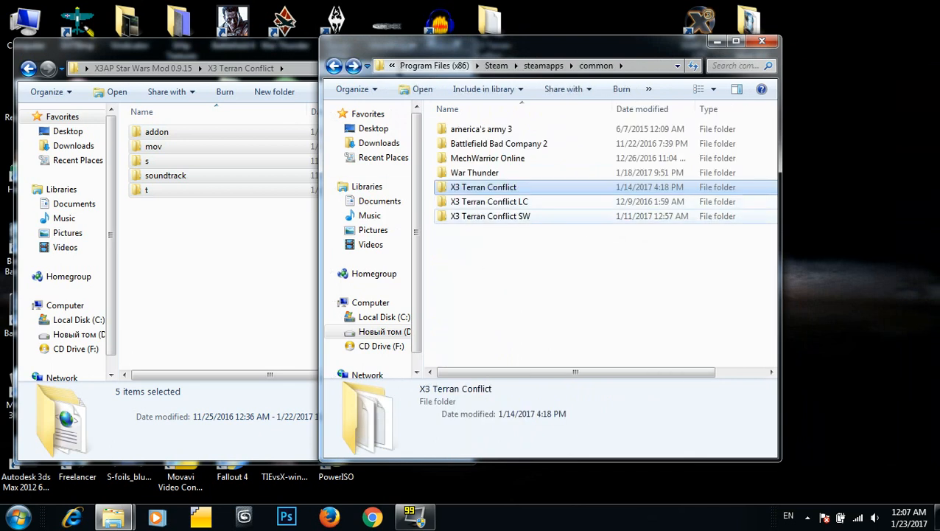
double_click(489, 216)
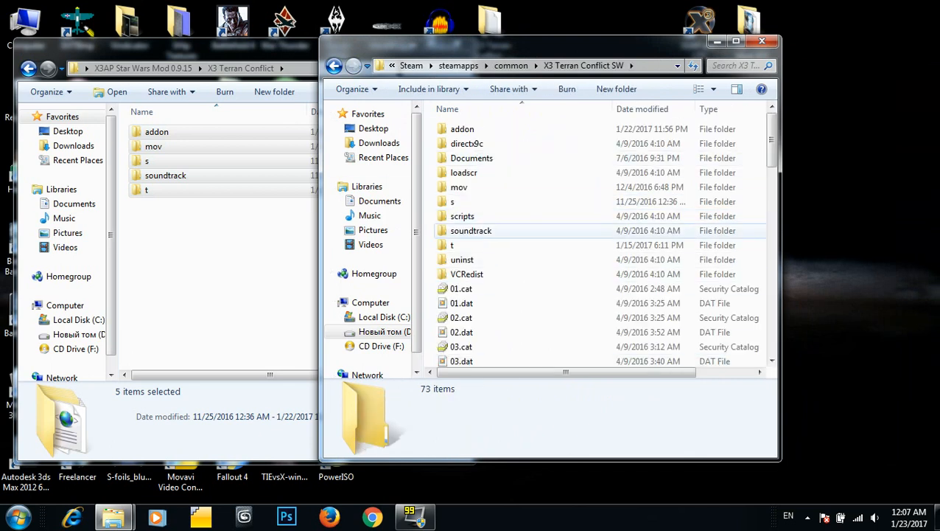
left_click(156, 132)
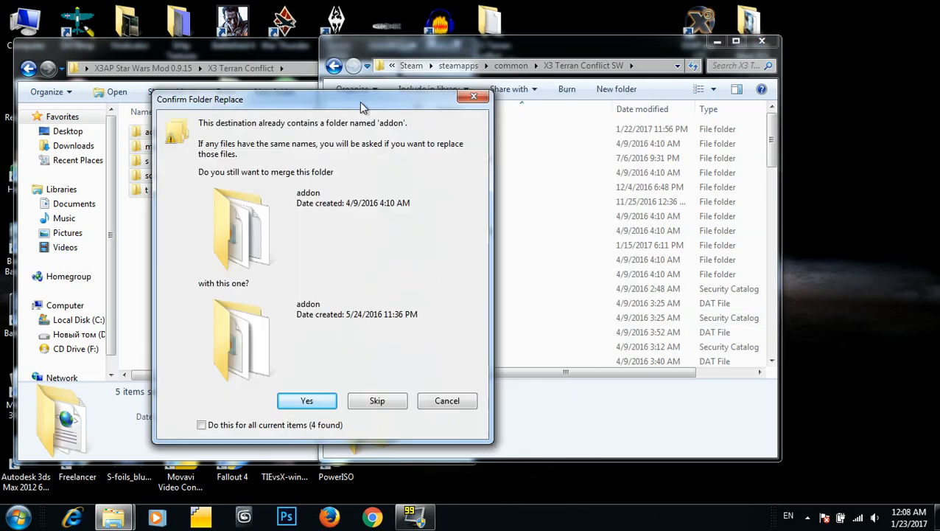
Step: Accept the folder merge for all current items in the Confirm Folder Replace dialog
left_click_drag(361, 101, 250, 106)
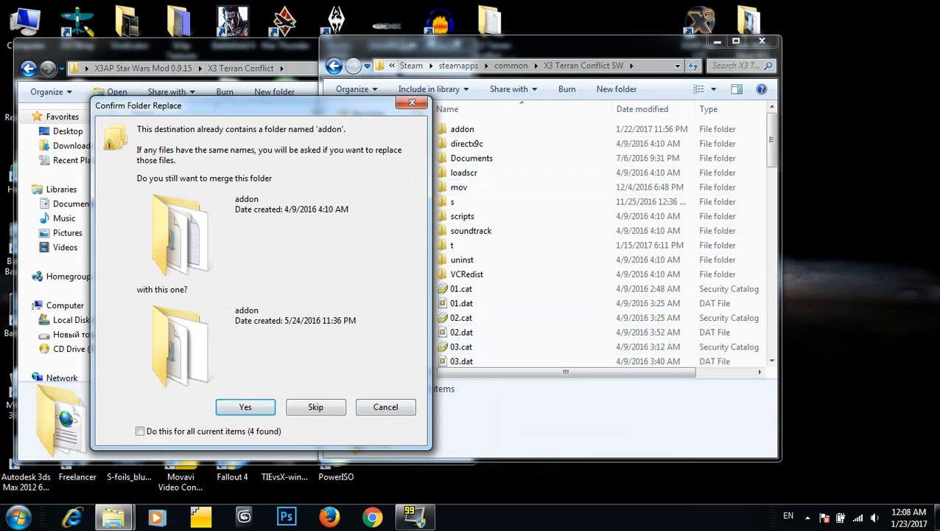
left_click(140, 430)
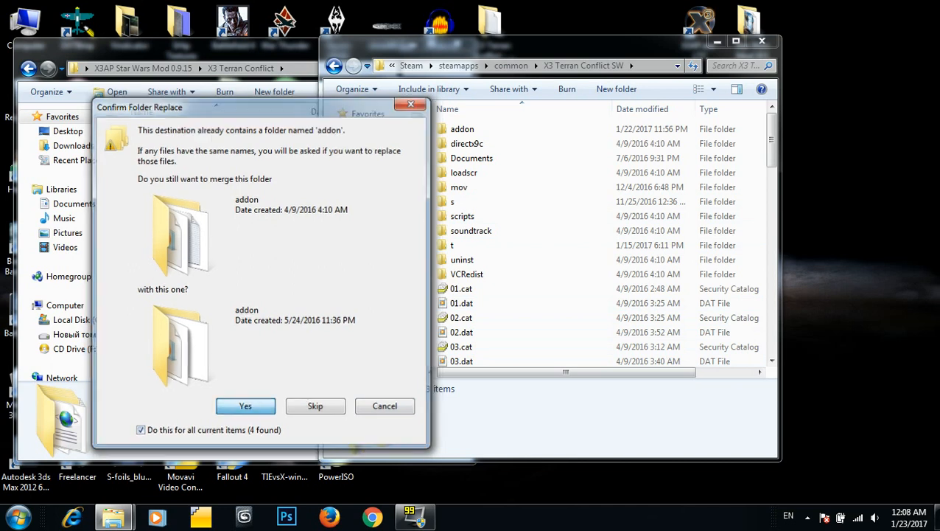
left_click(245, 406)
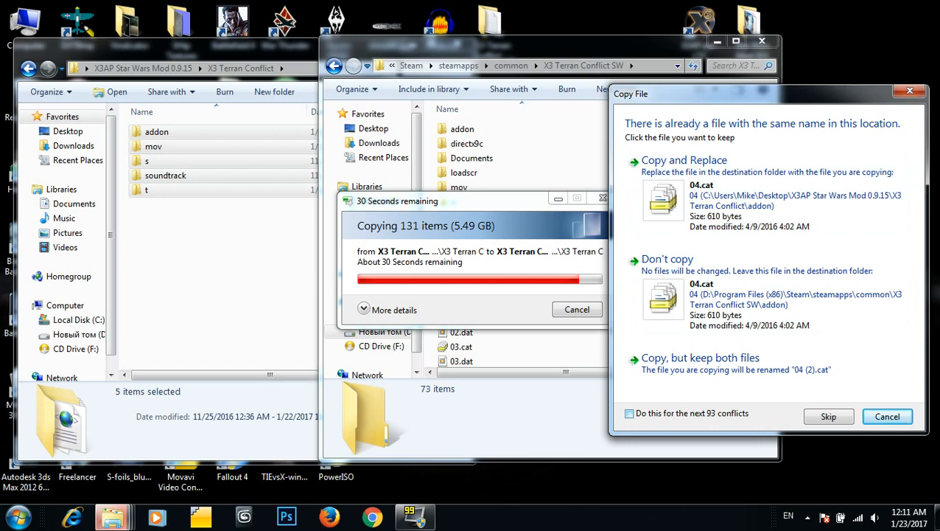
Step: Choose Copy and Replace so the mod's files overwrite the existing game files
left_click(630, 412)
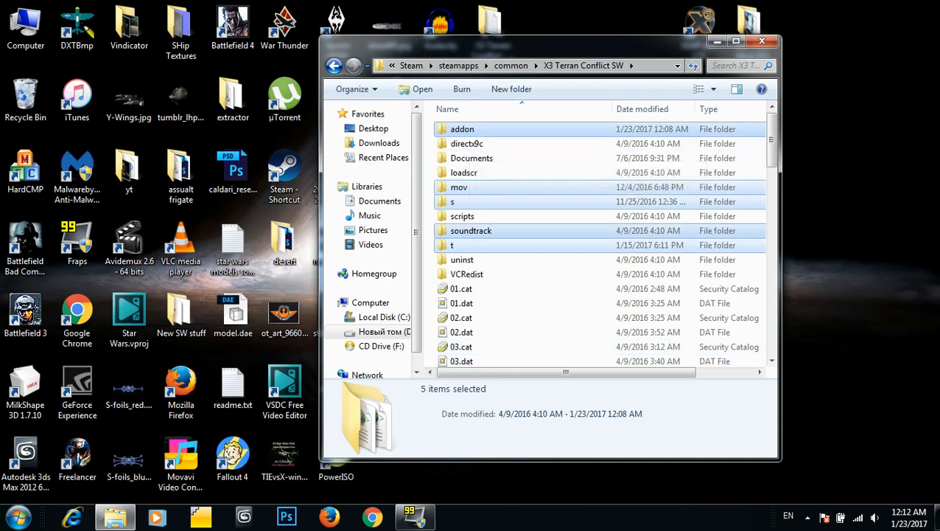
double_click(462, 130)
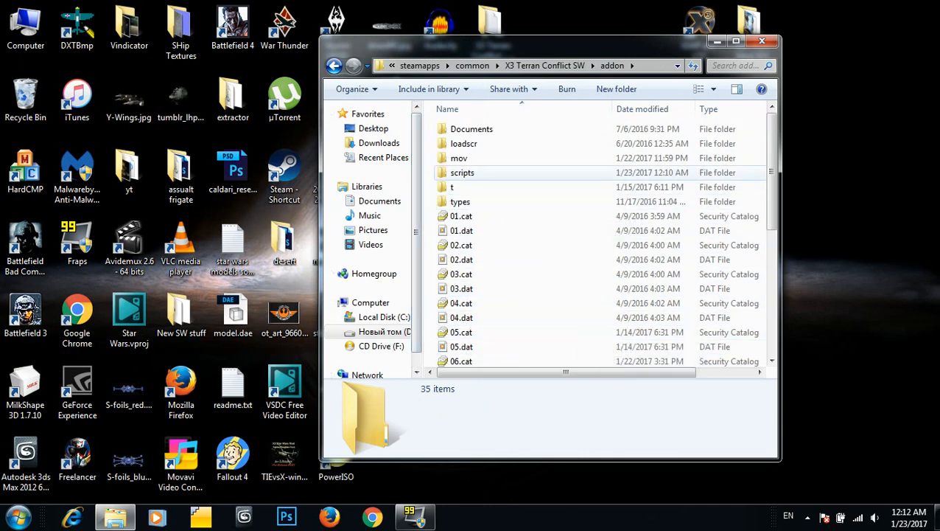
double_click(463, 170)
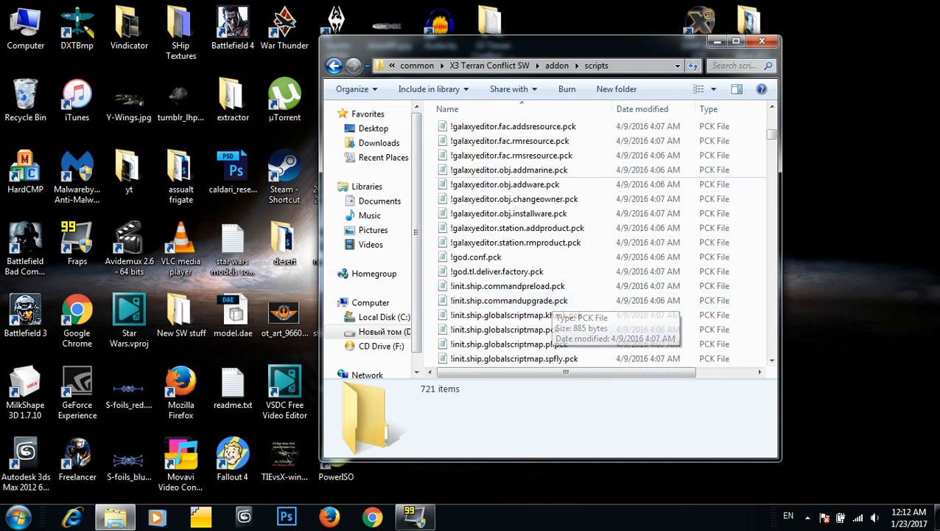
scroll("down", 3)
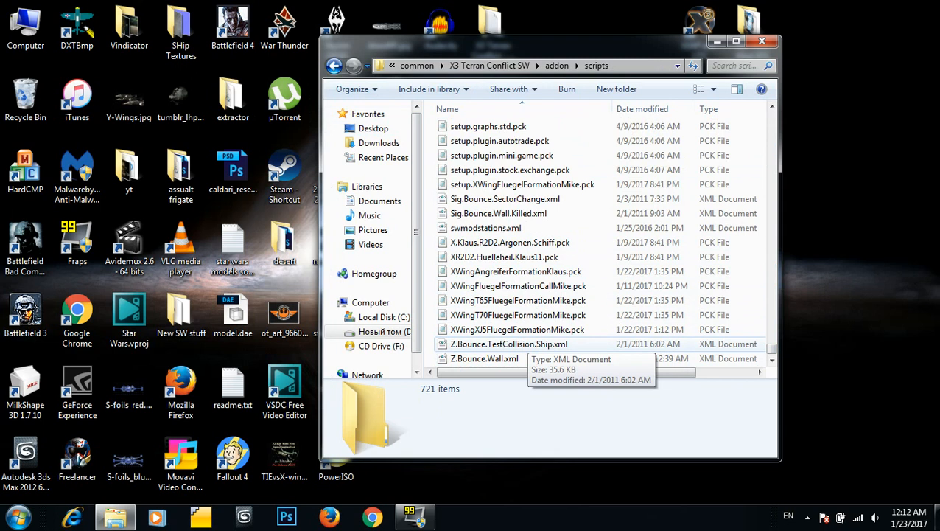
left_click(333, 65)
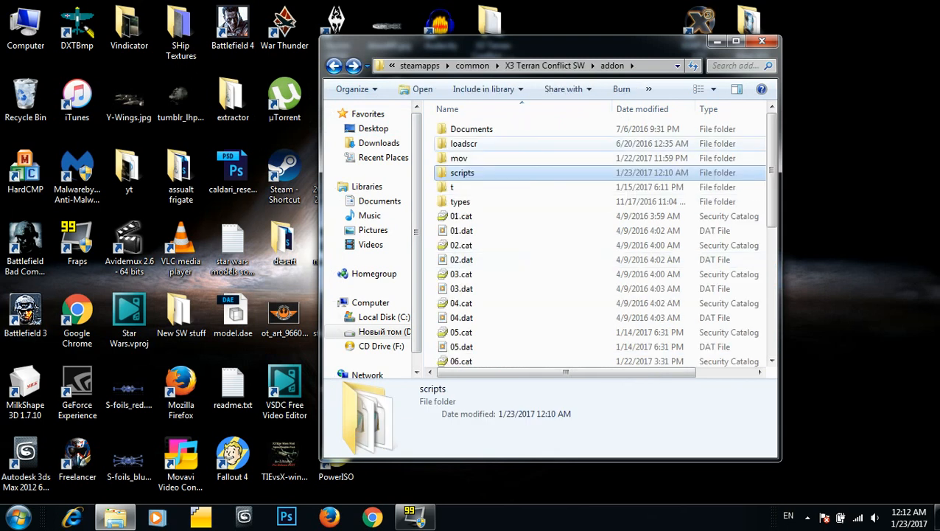
double_click(458, 157)
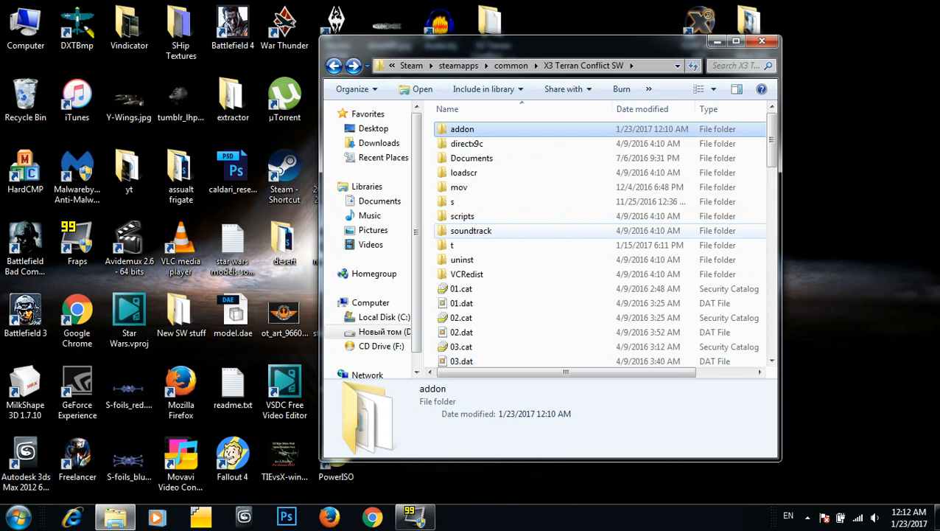
left_click(471, 230)
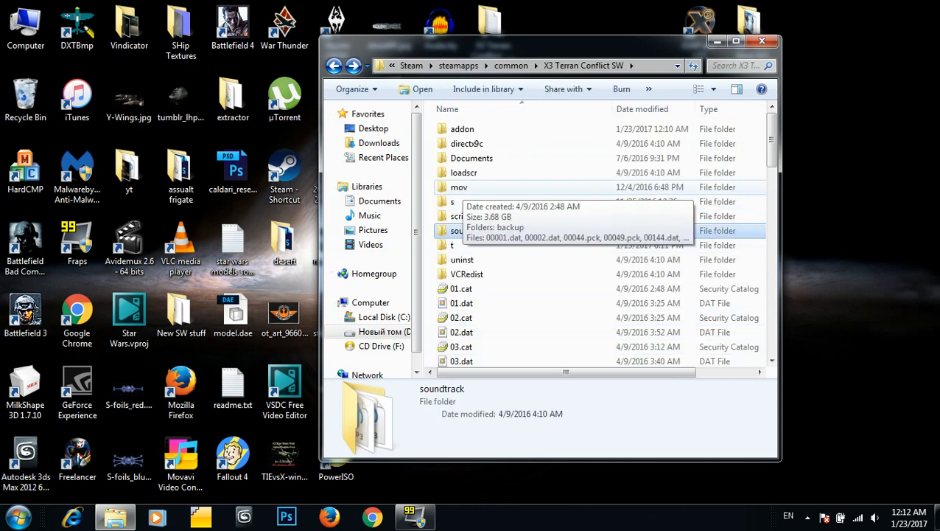
left_click(458, 185)
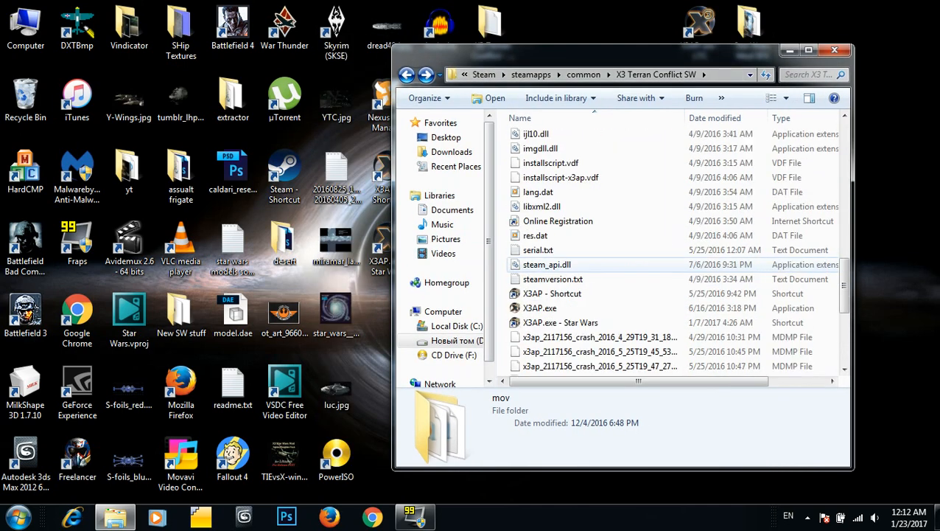
left_click(540, 308)
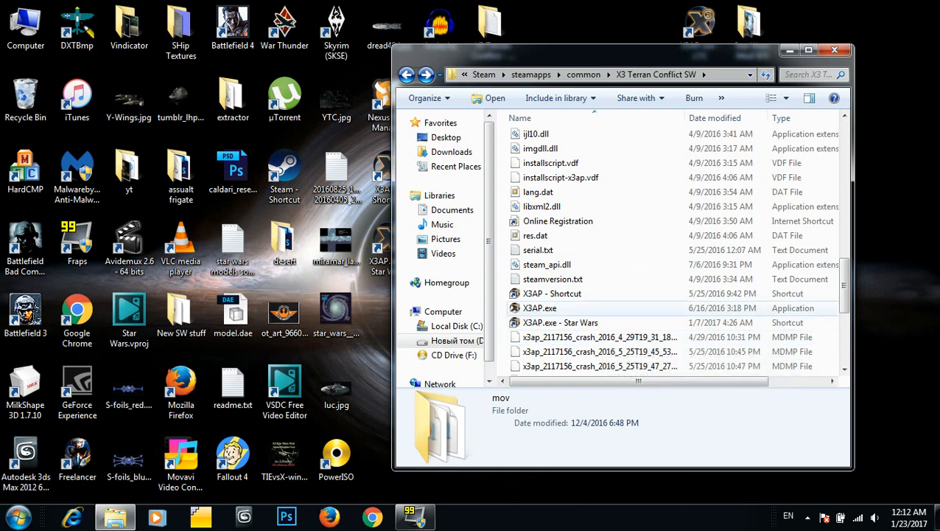
mouse_move(560, 321)
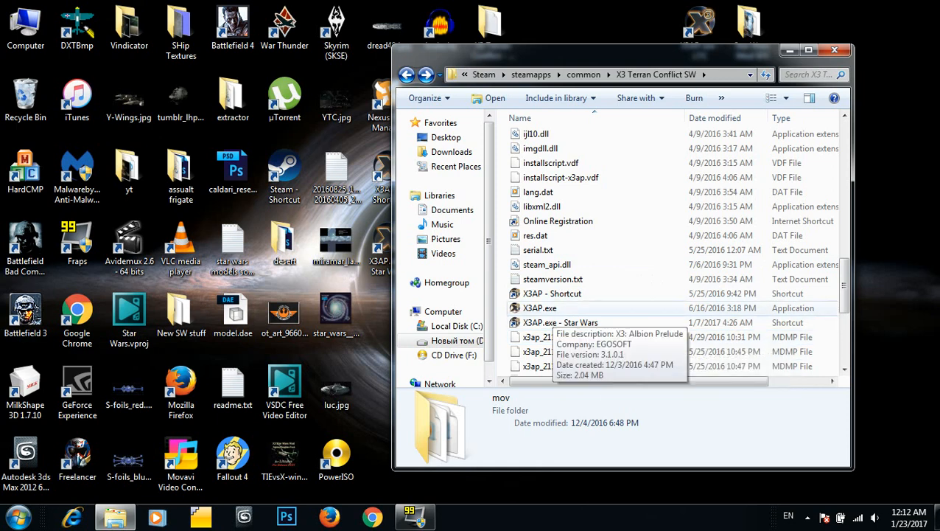
Step: Launch X3AP.exe from X3 Terran Conflict SW, allowing the security warning, to reach the launcher
double_click(540, 308)
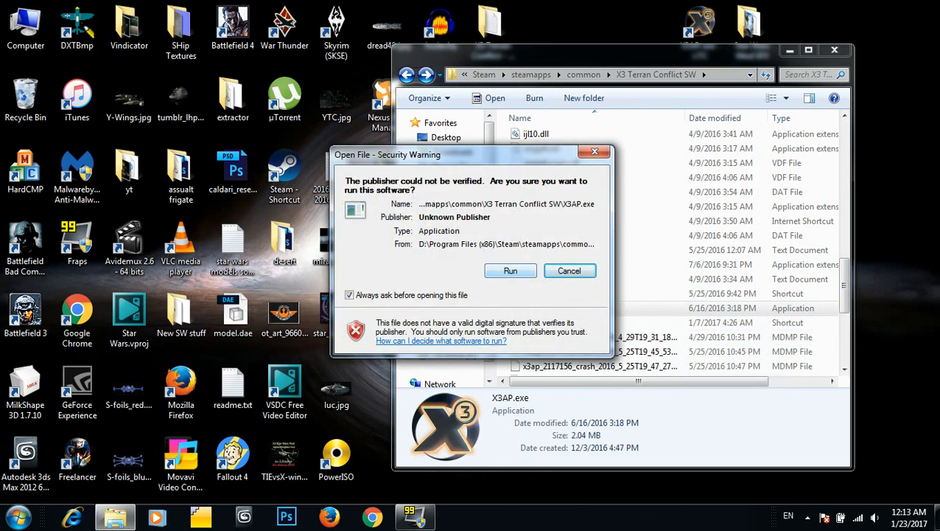
left_click(568, 271)
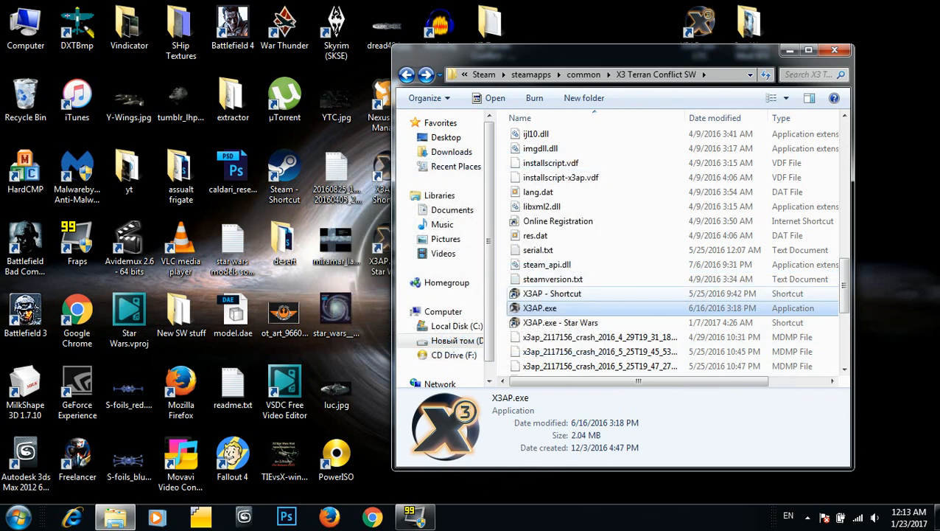
double_click(539, 308)
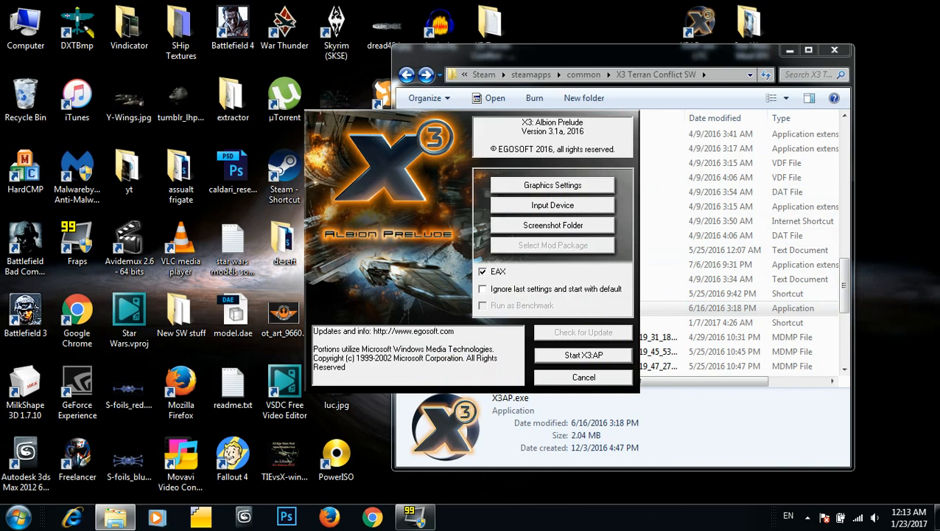
Step: Start X3AP from the launcher and reach the Star Wars themed main menu
left_click(583, 354)
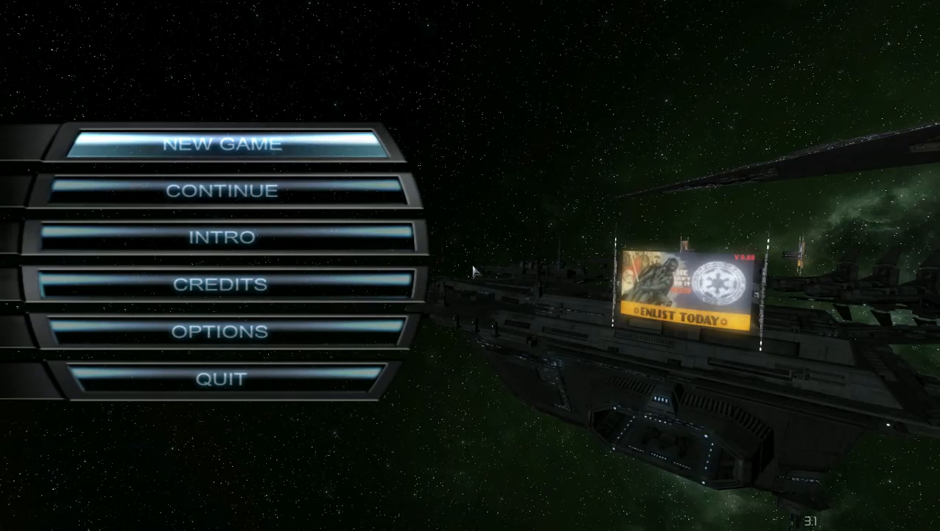
mouse_move(611, 165)
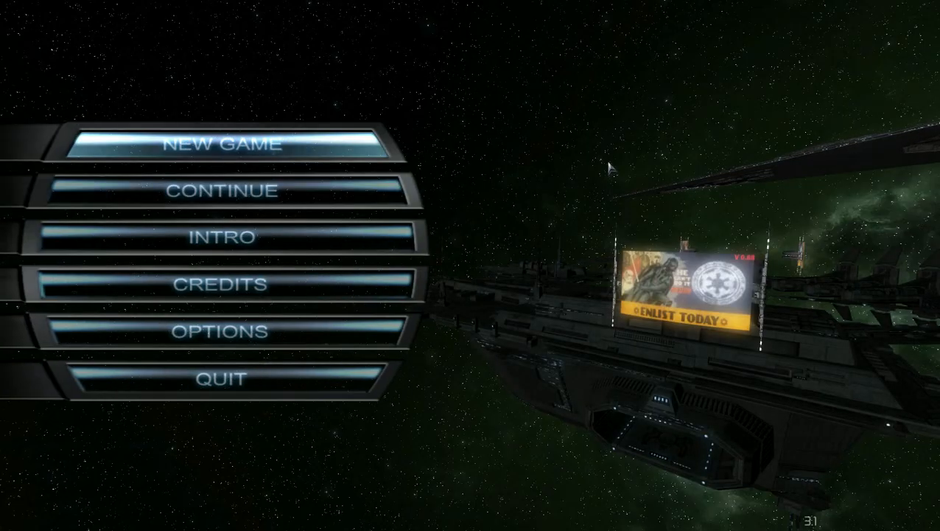
mouse_move(710, 403)
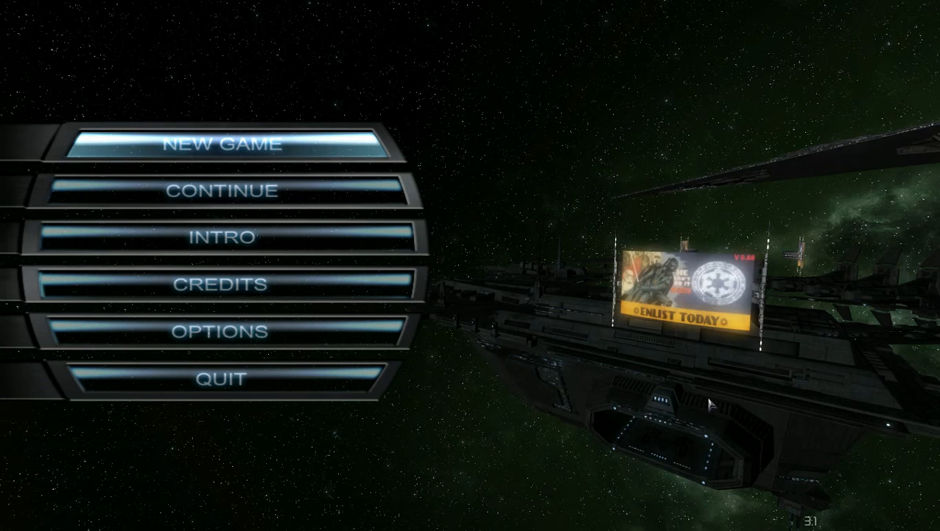
mouse_move(669, 62)
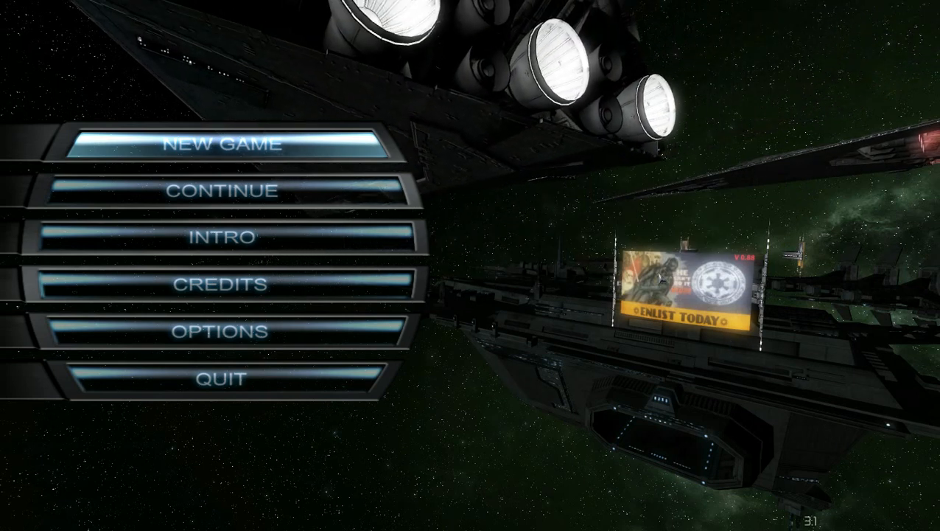
Step: Choose NEW GAME to show the start list with the Imperial Conscript pilot
left_click(221, 145)
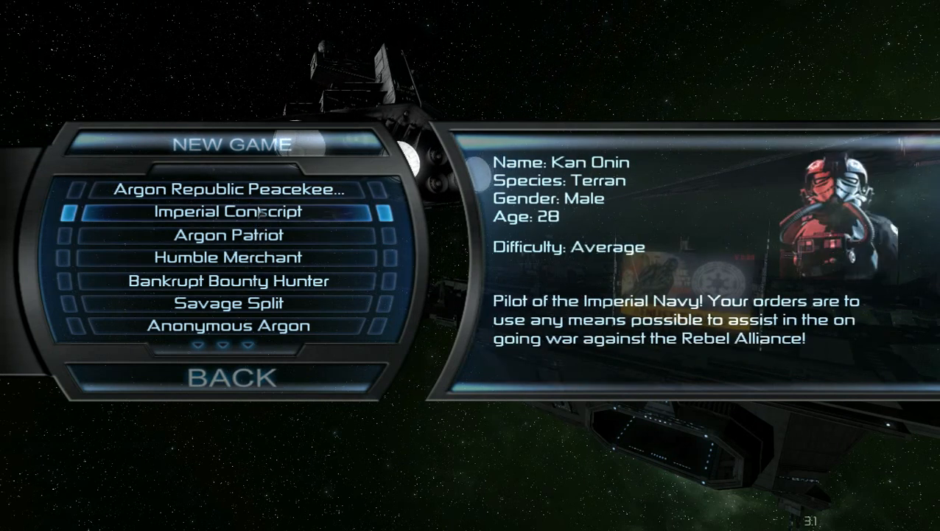
Step: Start a new game as the Imperial Conscript in the X-Wing cockpit
left_click(229, 189)
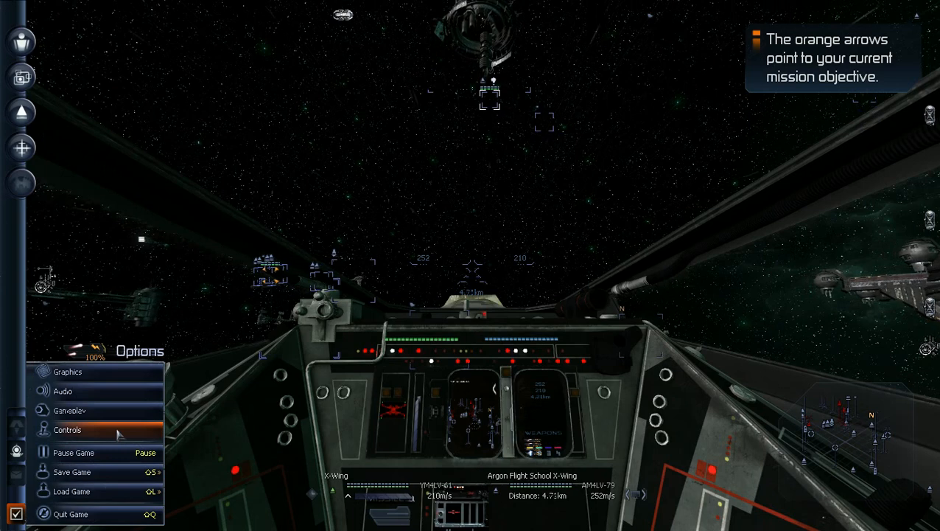
Step: In Controls > Interface Extensions, bind keys to Bounce: Toggle and X-Wing Open/Close Wings and apply
left_click(68, 431)
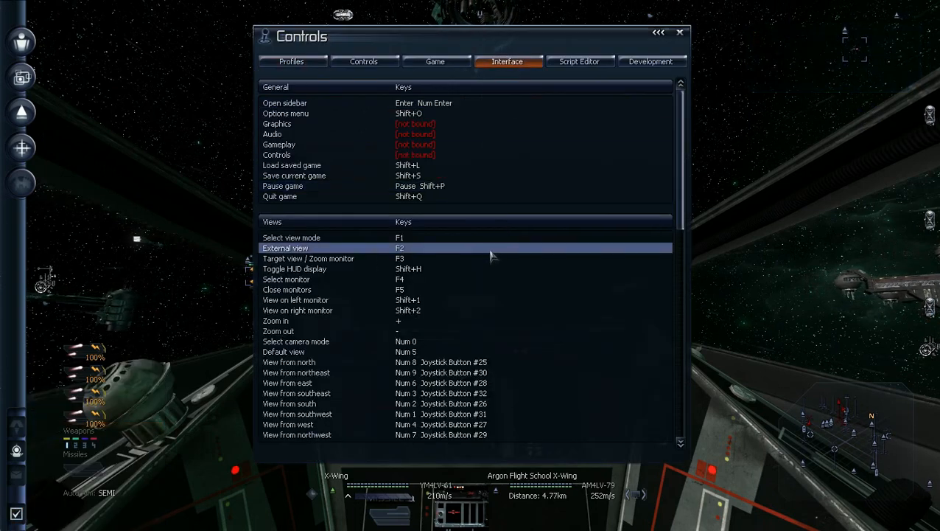
scroll("down", 3)
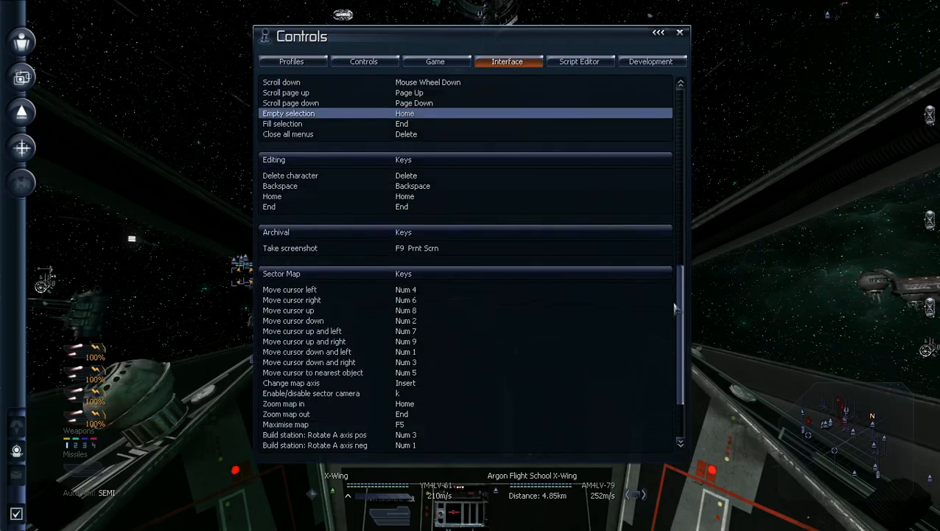
scroll("down", 3)
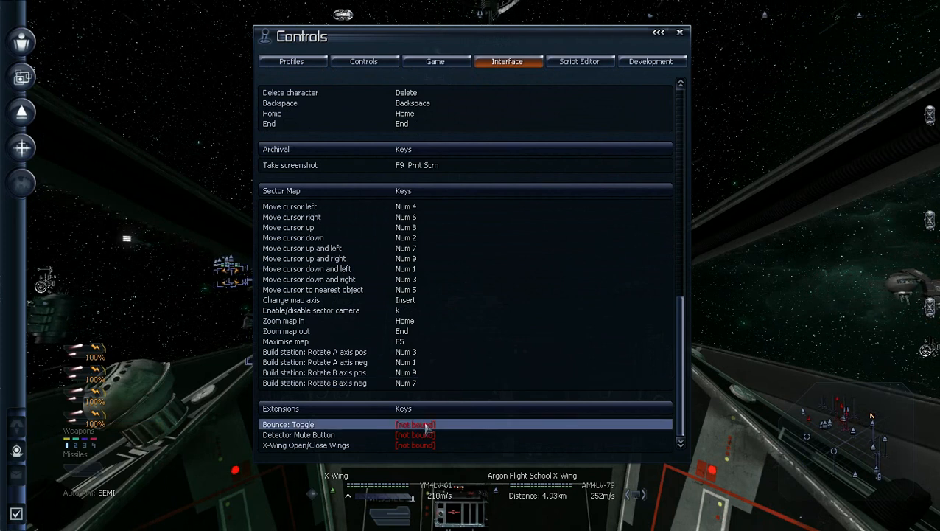
left_click(289, 425)
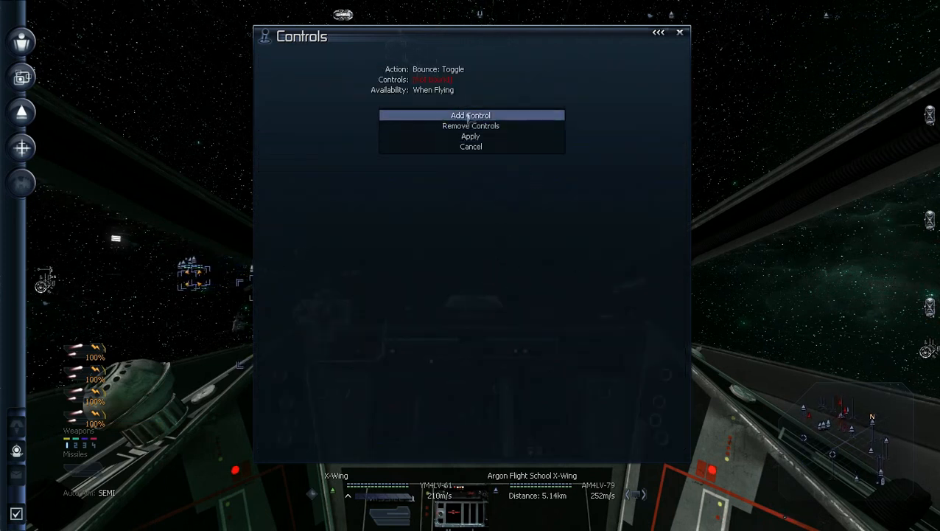
left_click(470, 115)
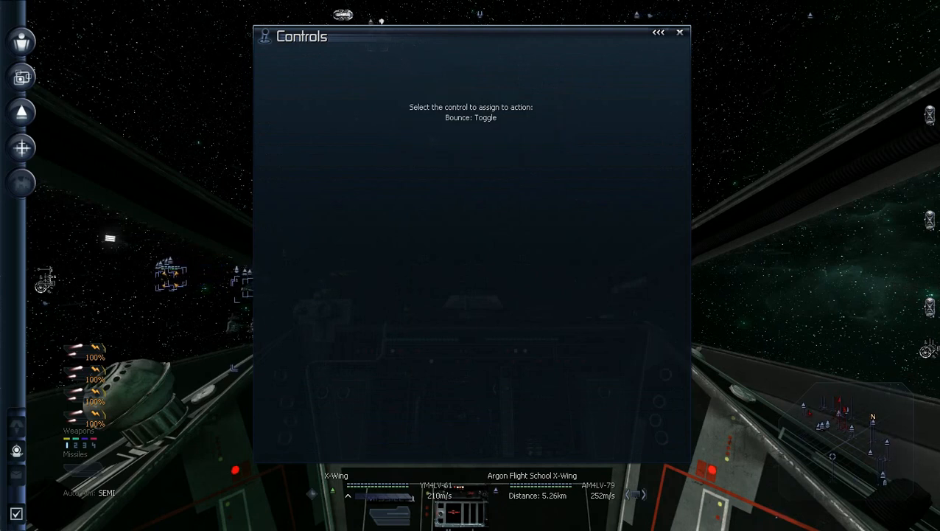
key("j")
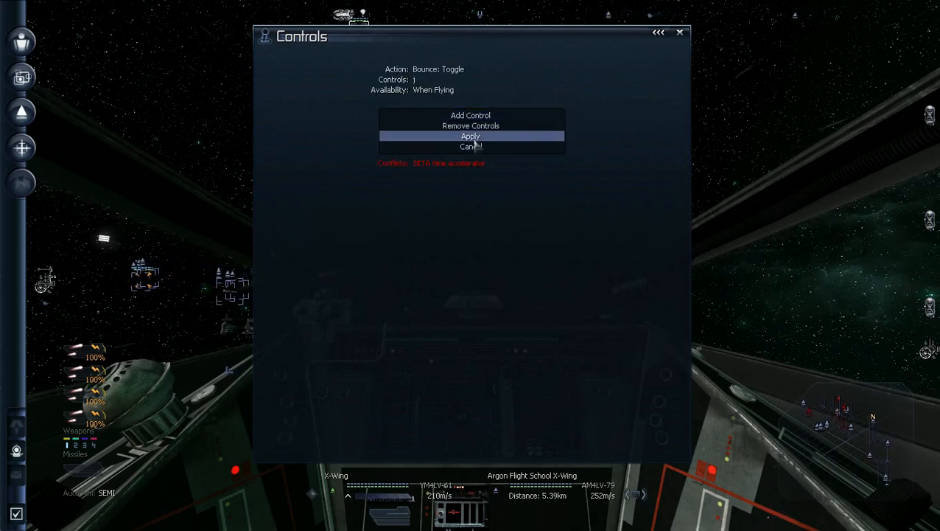
left_click(470, 135)
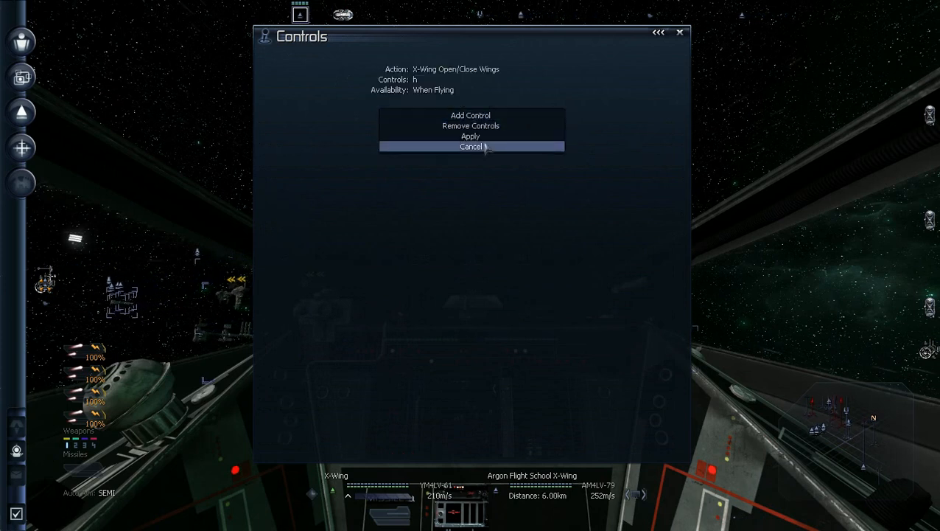
left_click(470, 136)
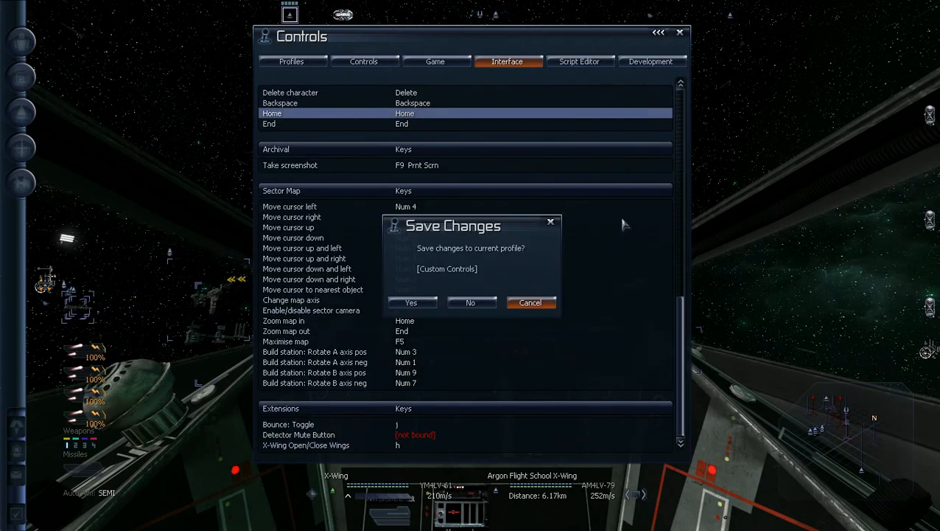
Step: Confirm Yes to save the new key bindings to the current profile
left_click(472, 302)
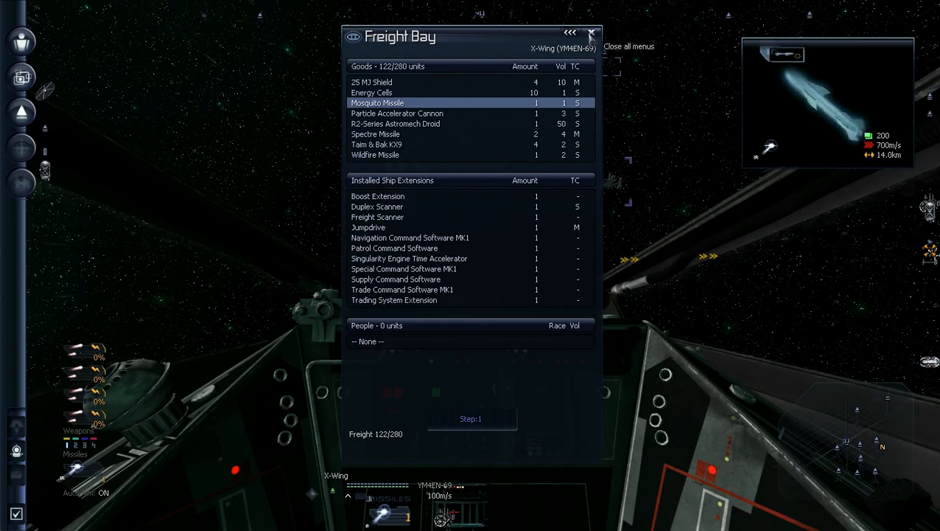
Step: Recheck the X-Wing's Freight Bay (122/280 units) via Current Ship, then return to a menu-free cockpit
left_click(592, 36)
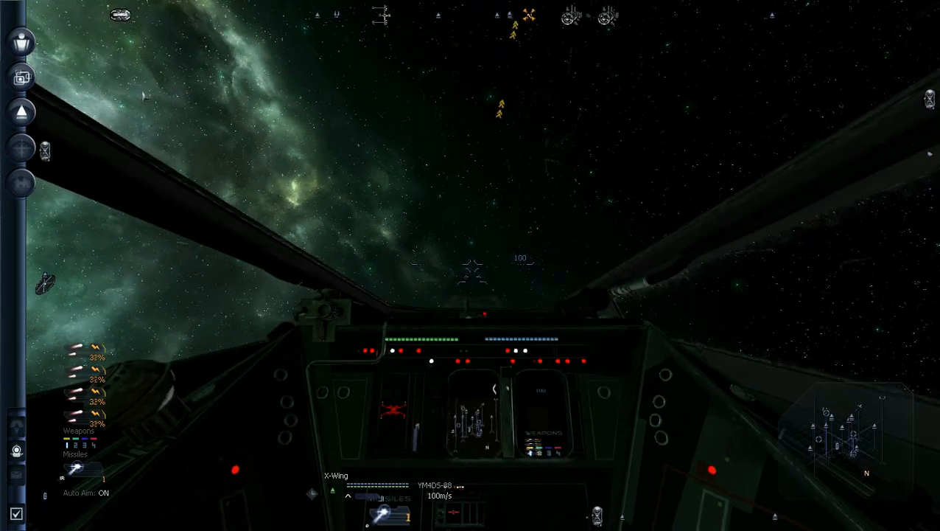
left_click(21, 112)
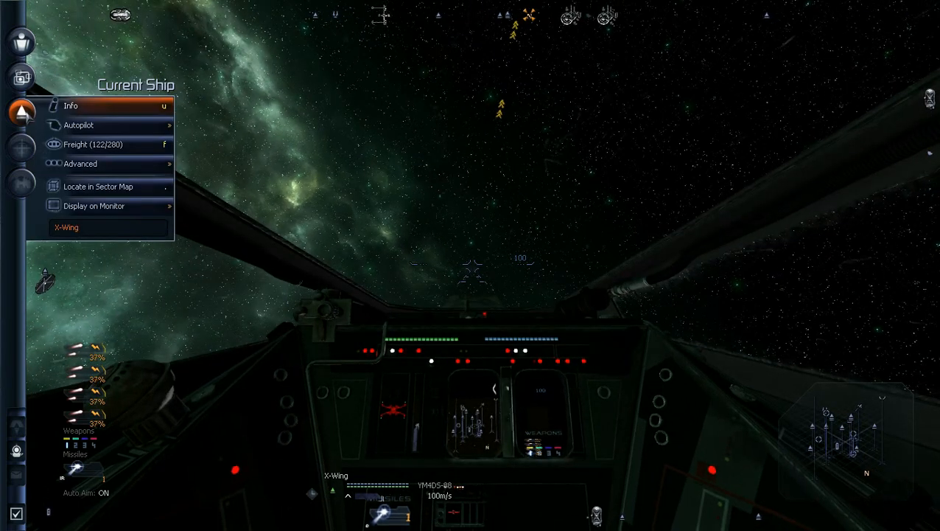
mouse_move(96, 144)
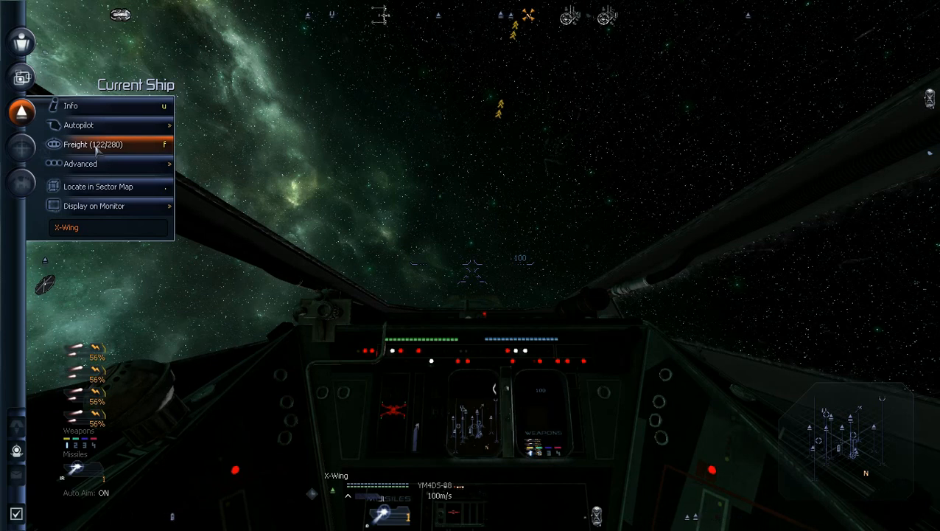
left_click(92, 144)
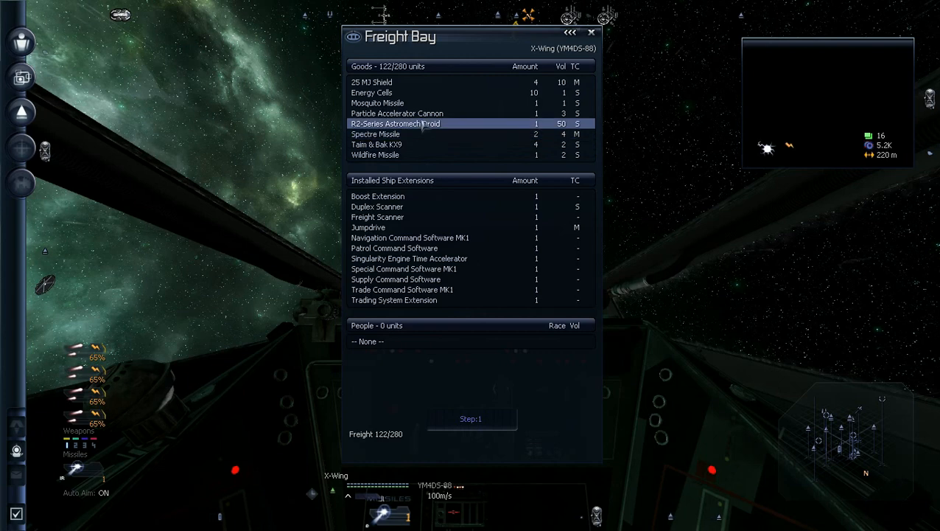
left_click(591, 32)
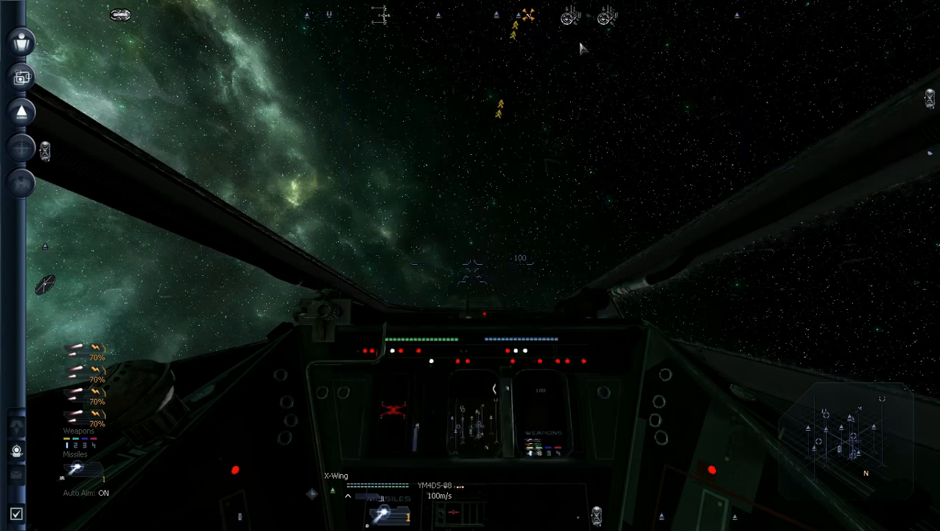